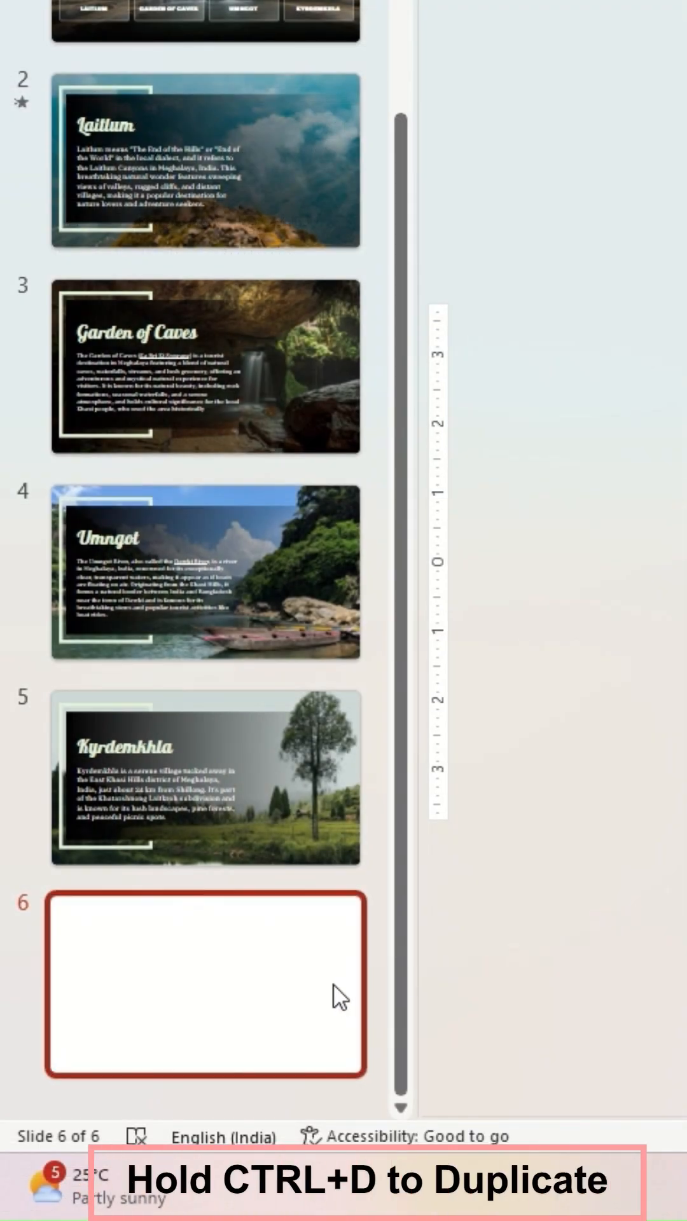
Duplicate the selected destination slides with Ctrl+D.
key("ctrl+d")
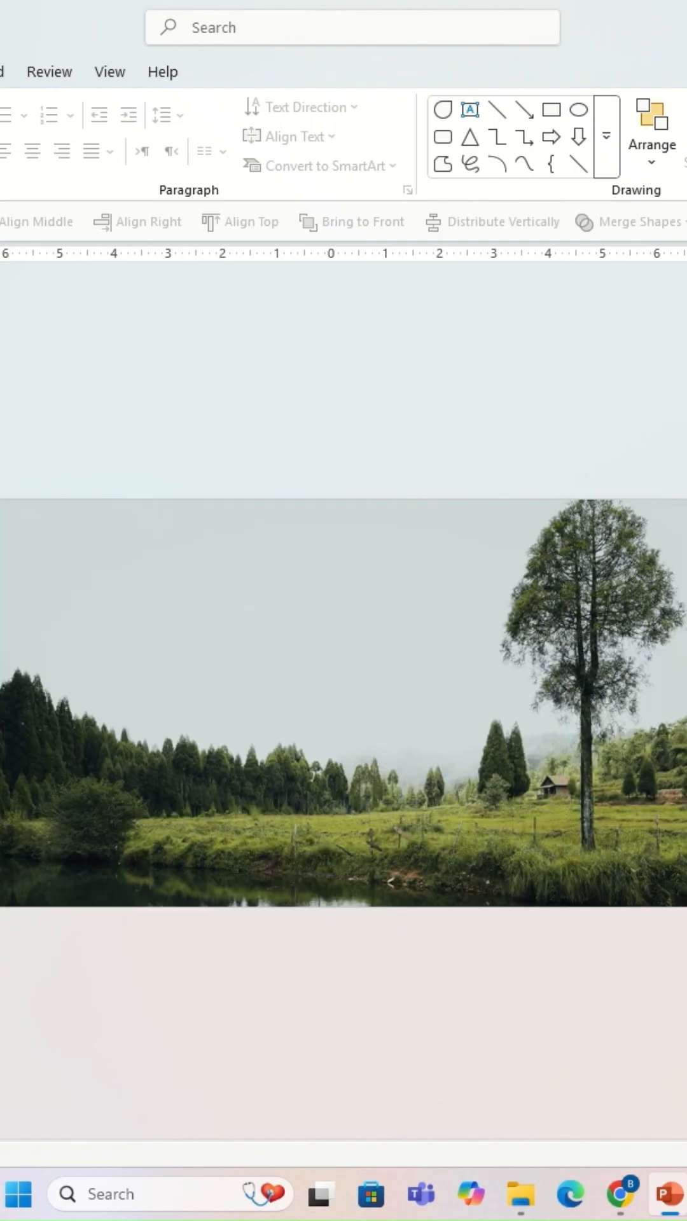
Paste the card shape onto the photo slide with Ctrl+V.
key("ctrl+v")
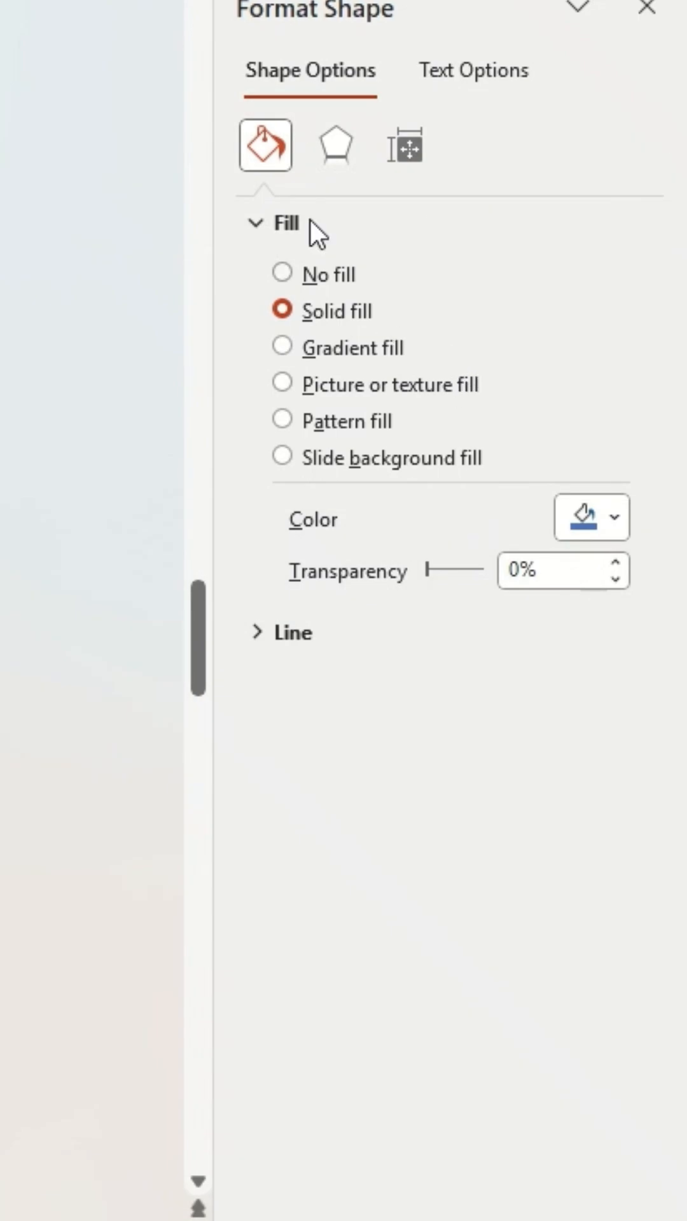
Switch the card to a gradient fill and set its stops to 70% transparency.
left_click(281, 347)
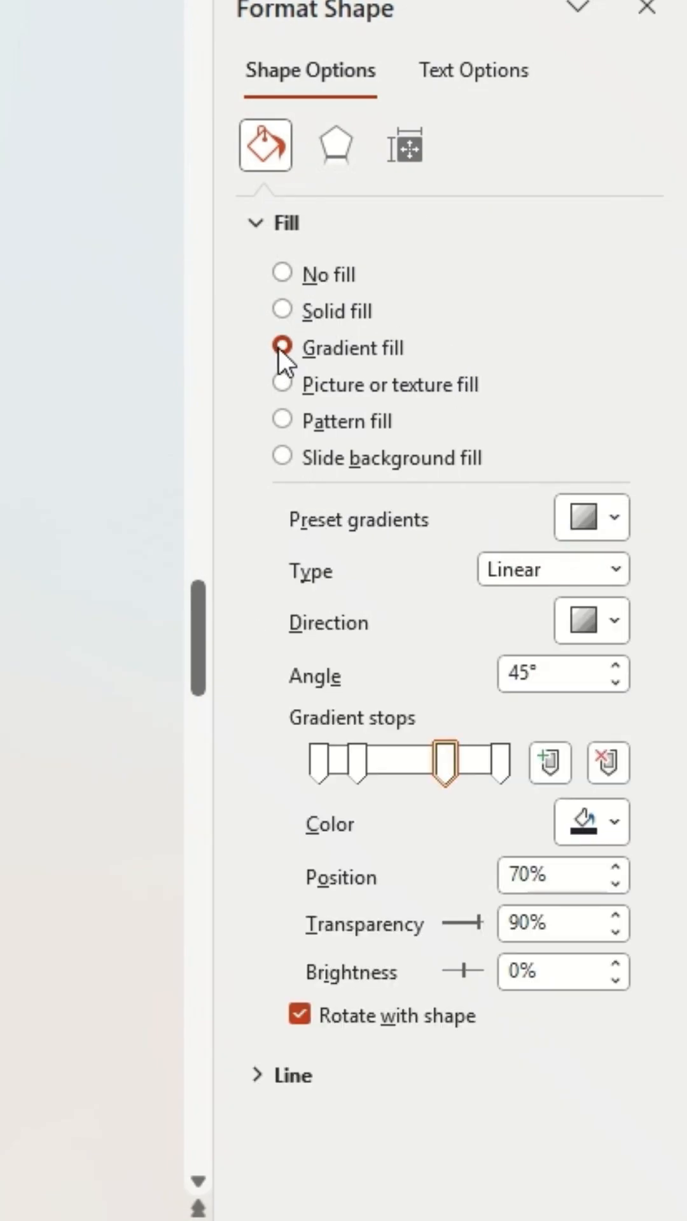
left_click(281, 346)
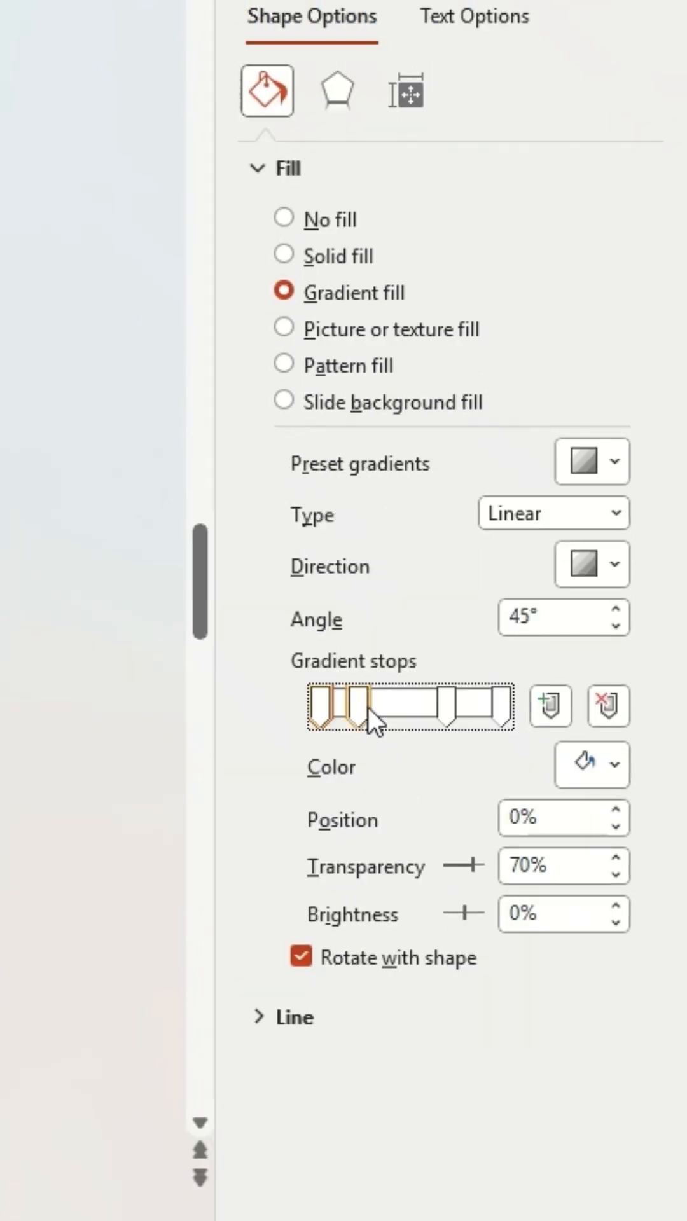
left_click(443, 706)
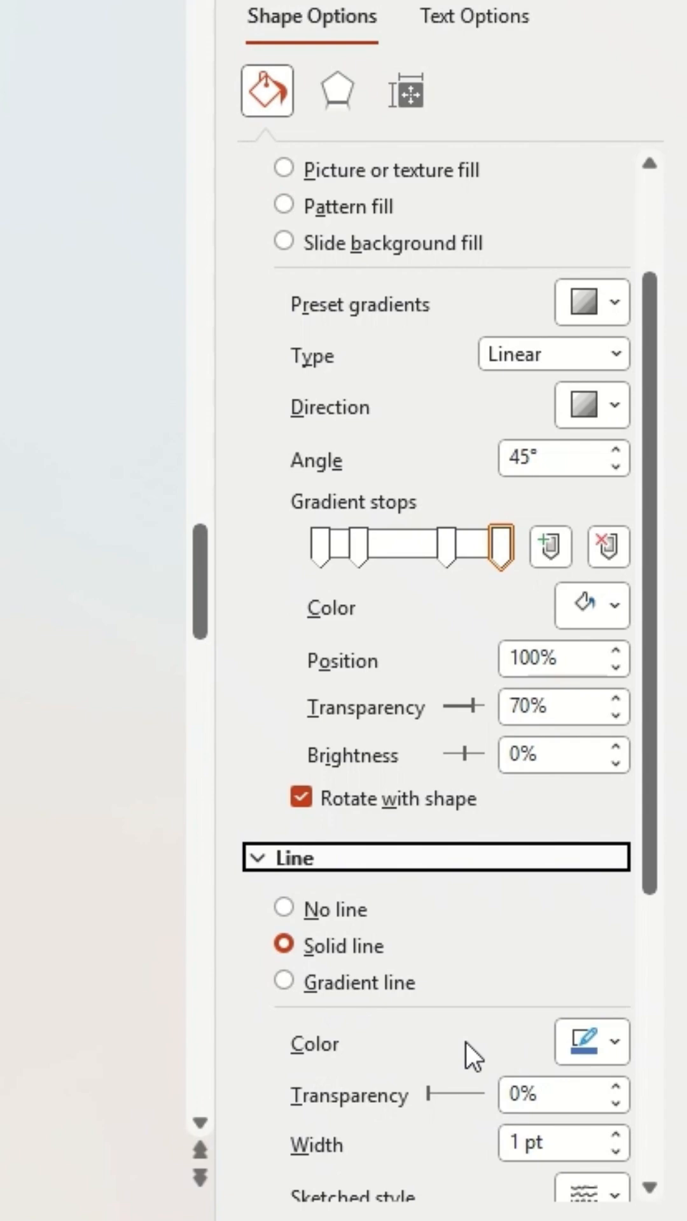
Set the card outline's transparency to 70%.
scroll("down", 3)
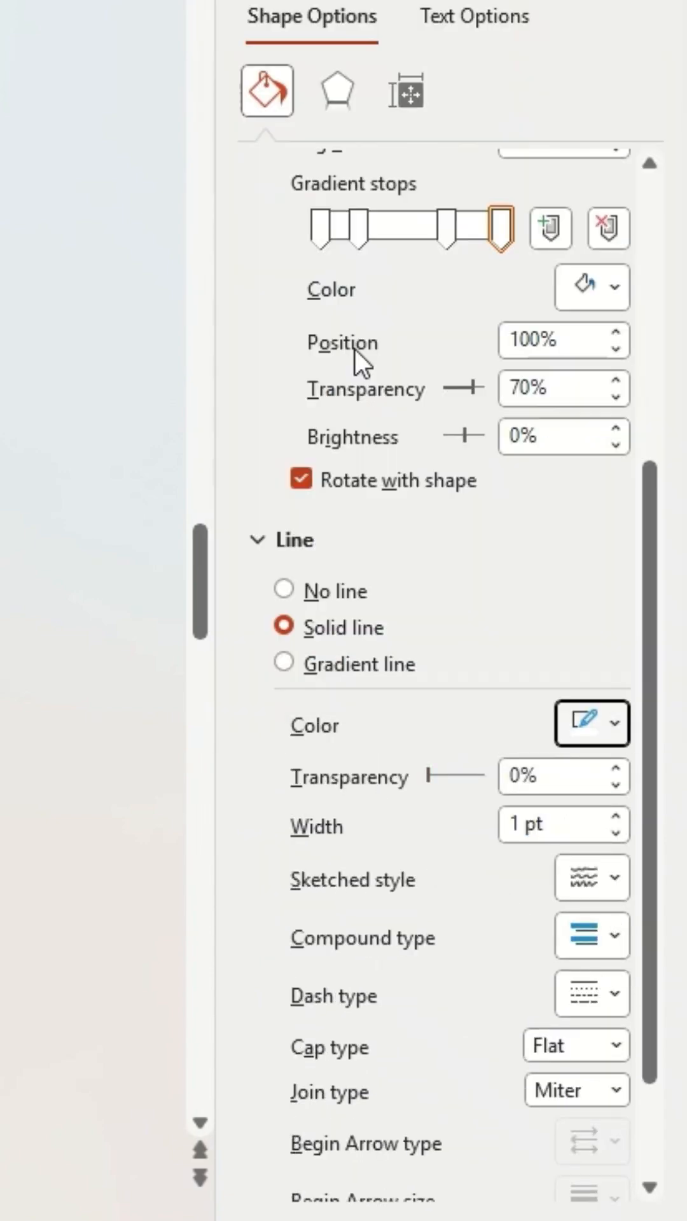
left_click(554, 776)
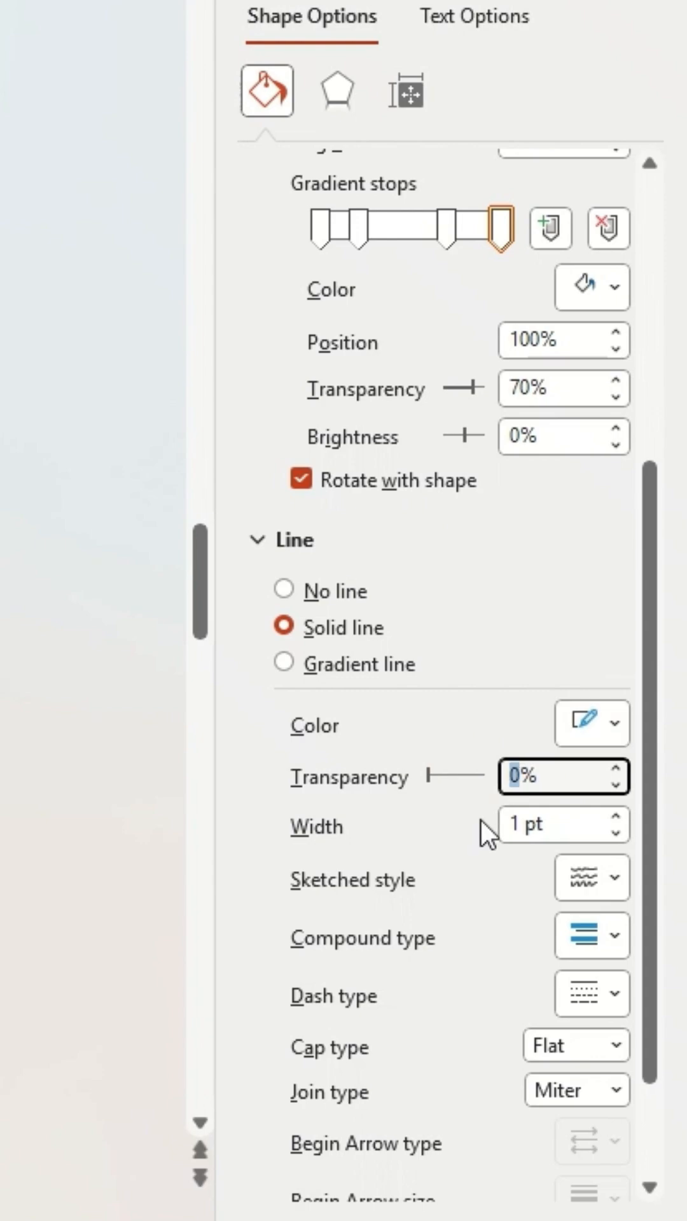
type("70%")
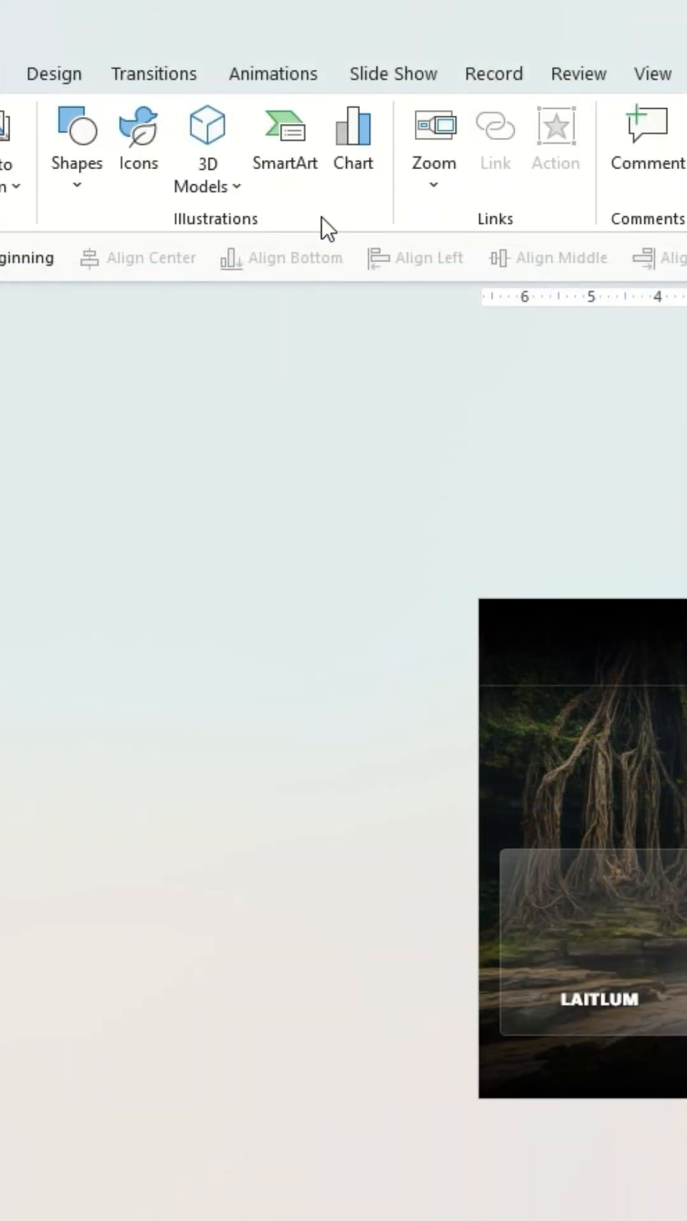
Insert Slide Zooms for the Laitlum, Garden of Caves, Umngot and Kyrdemkhla slides.
left_click(434, 147)
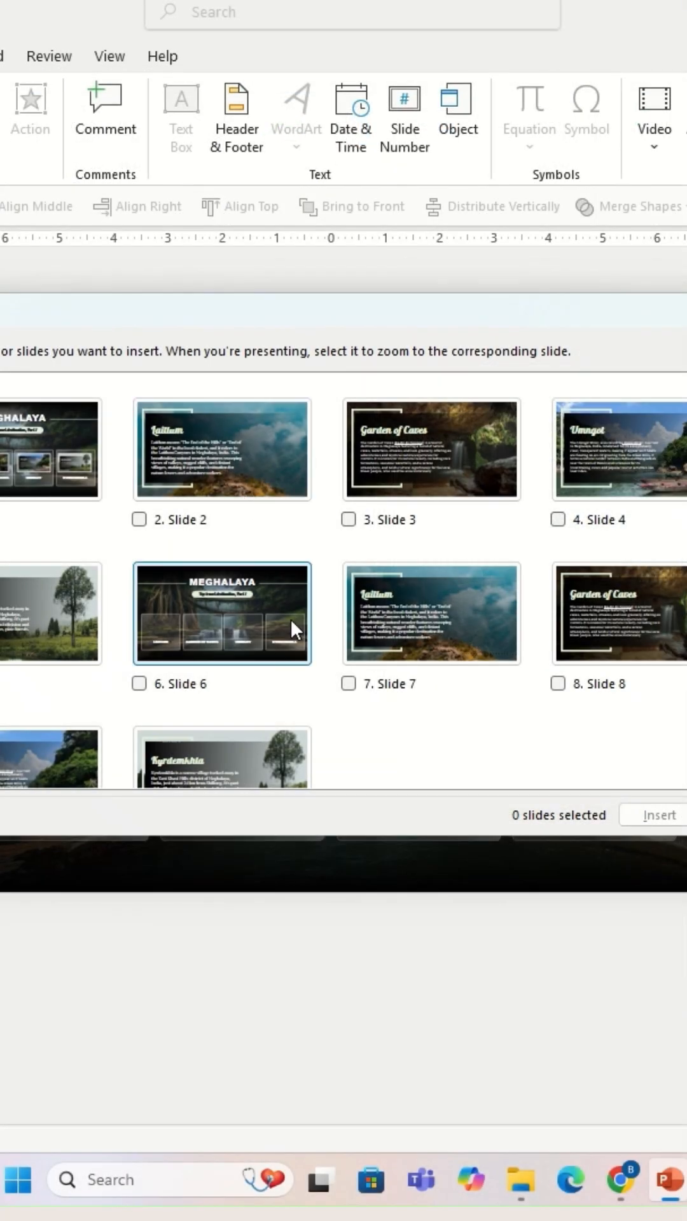
scroll("down", 3)
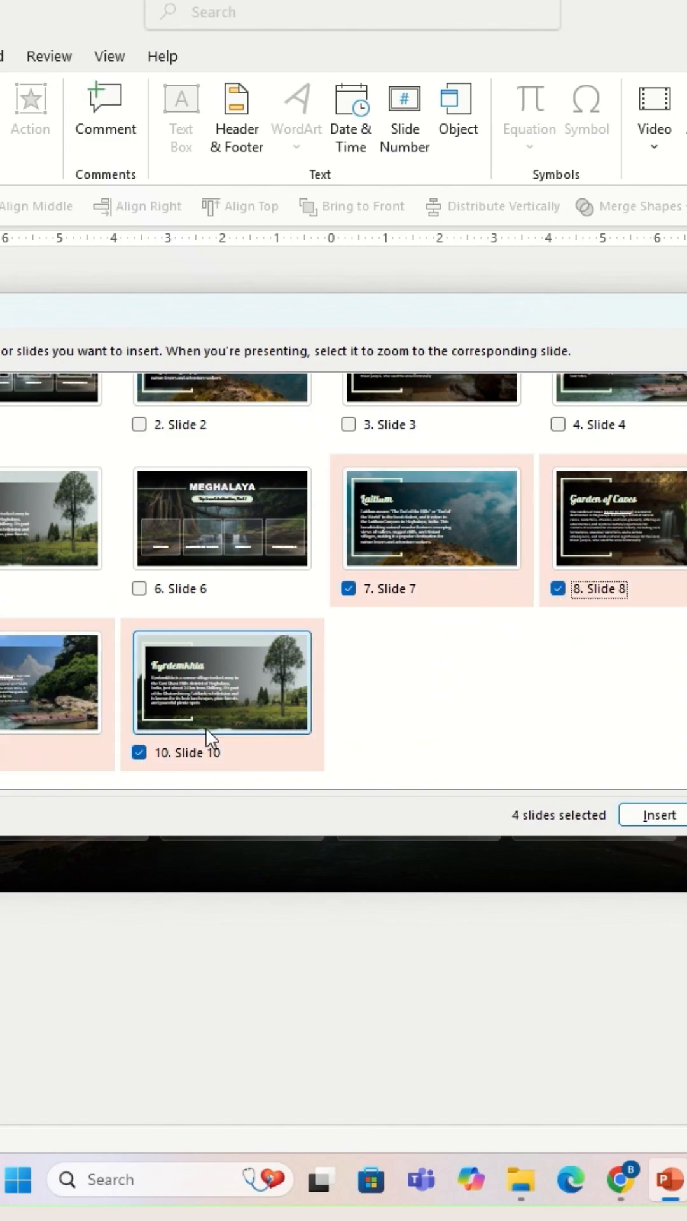
left_click(657, 816)
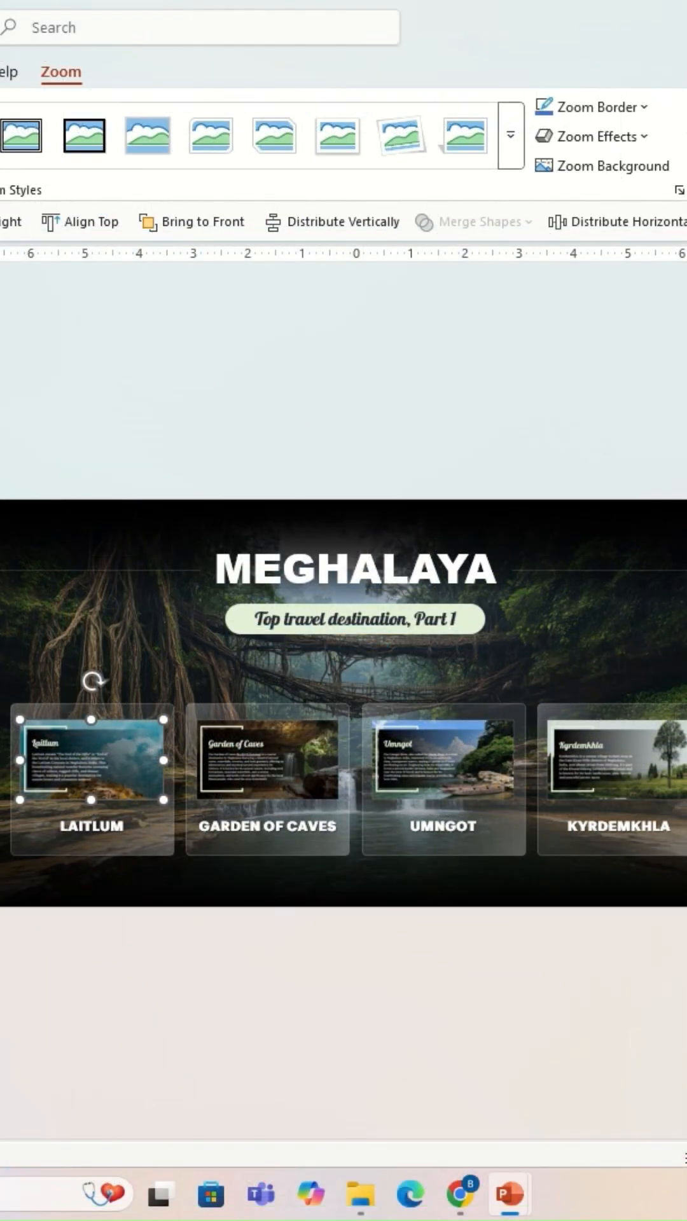
Select the slides and apply the Morph transition to all of them.
left_click(266, 770)
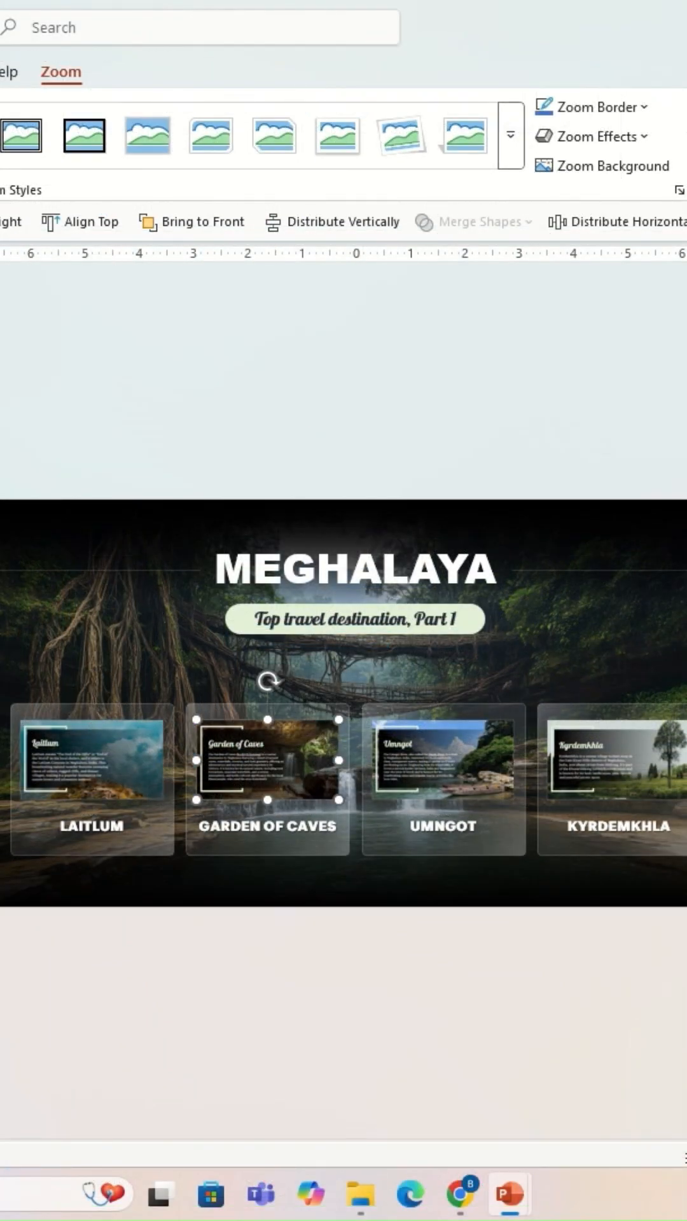
left_click(438, 765)
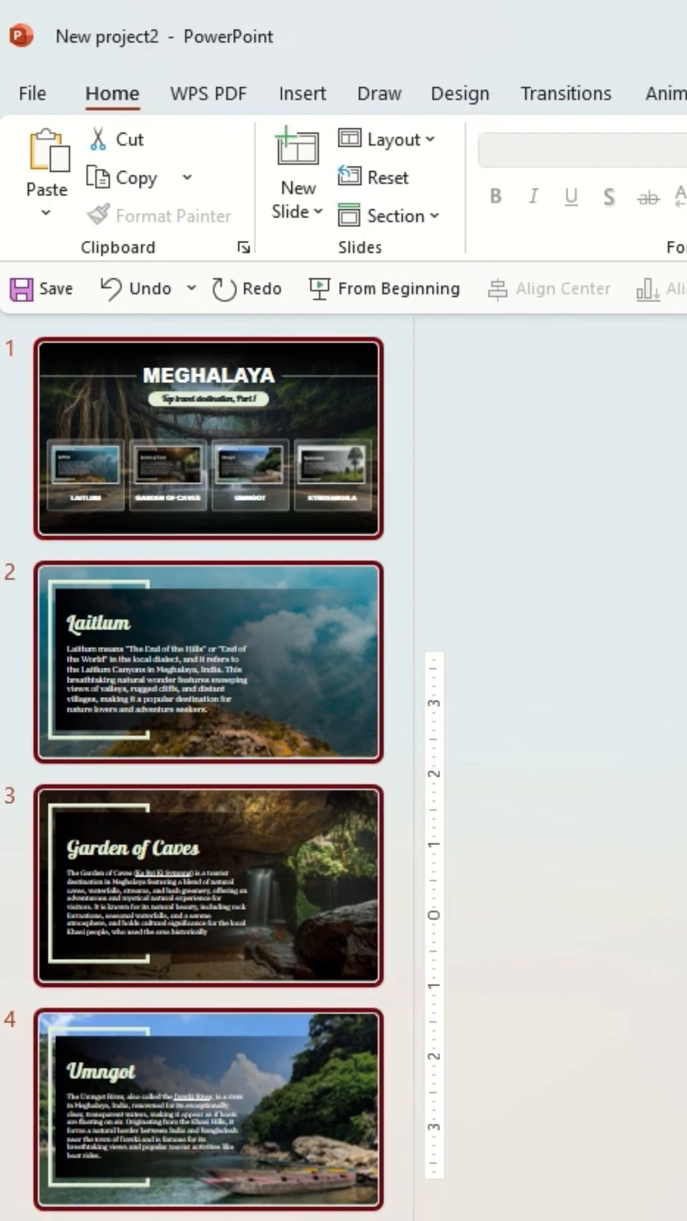
left_click(564, 92)
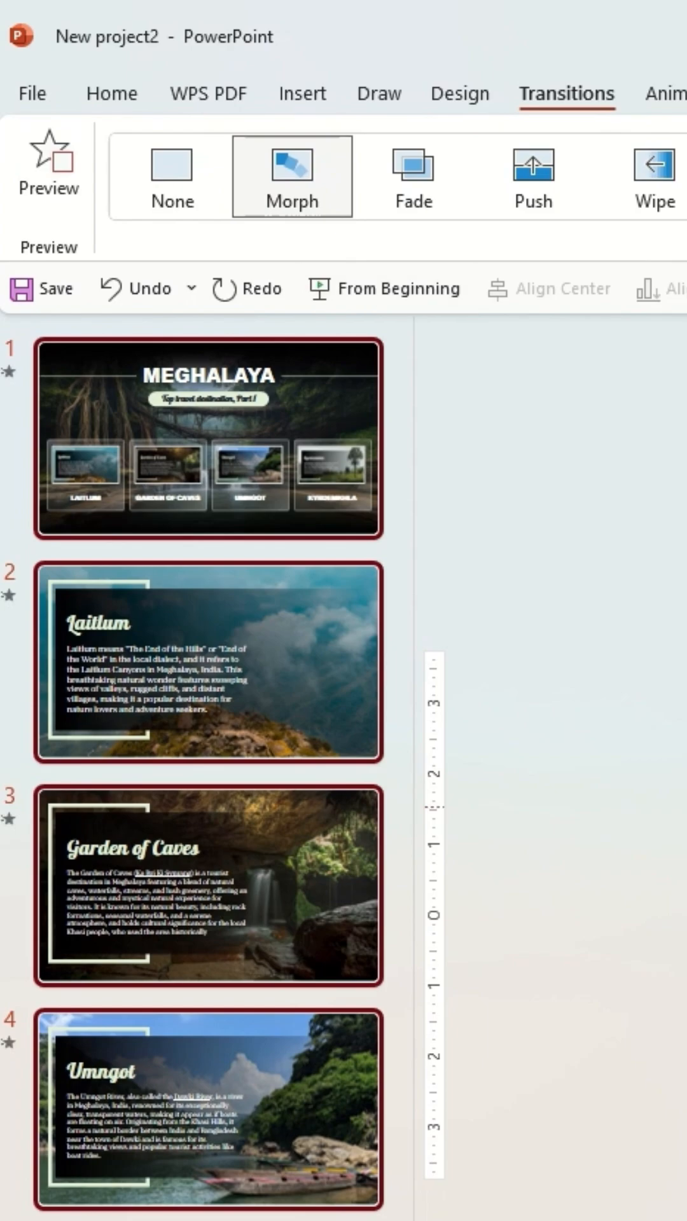